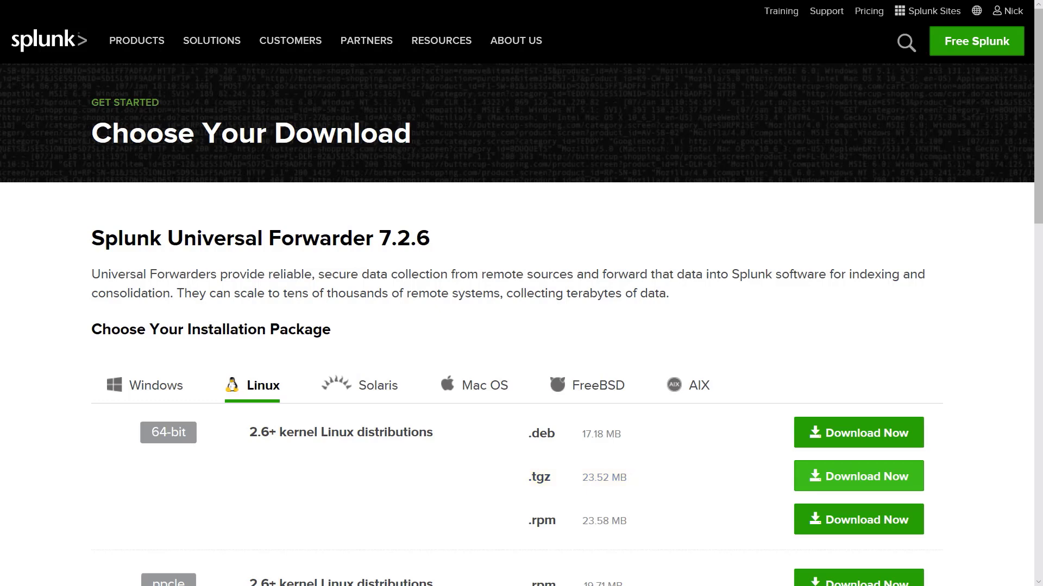
Step: Download the 64-bit Linux .tgz Universal Forwarder 7.2.6 and get its wget command
{"action": "left_click", "coordinate": [858, 476]}
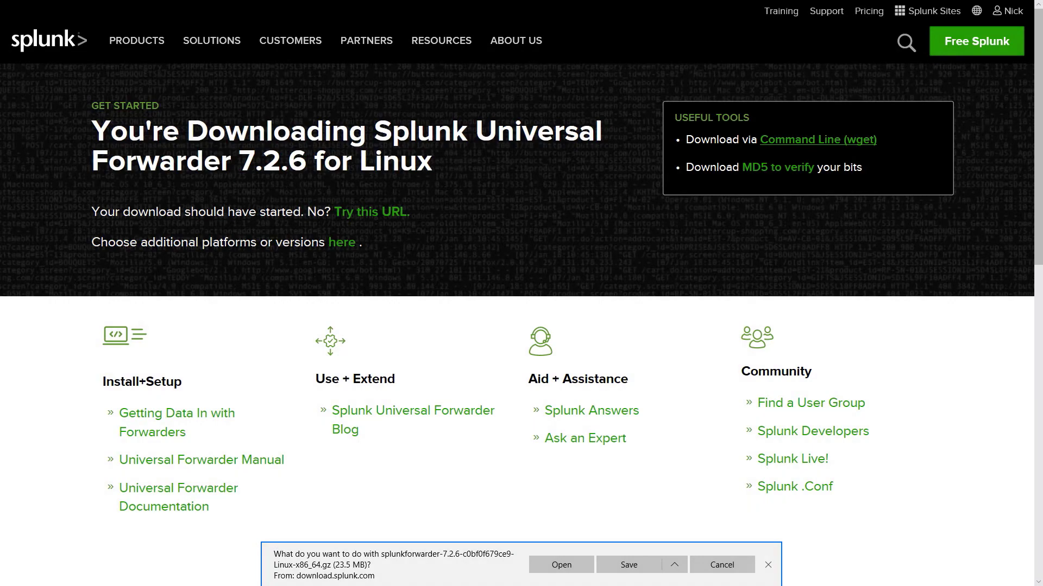
{"action": "left_click", "coordinate": [816, 139]}
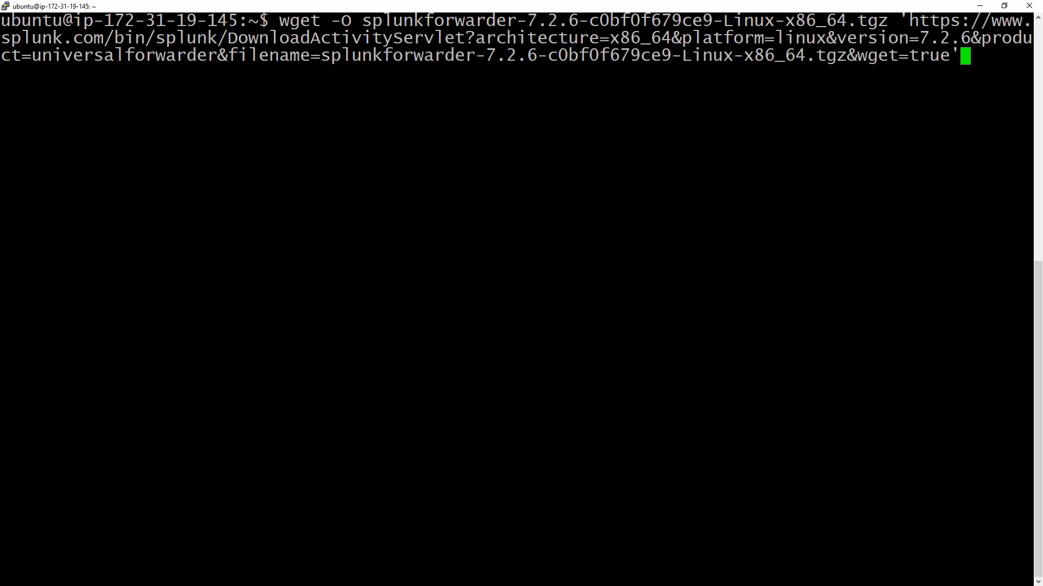
Step: Download splunkforwarder-7.2.6 .tgz with wget and extract it into /opt with sudo tar
{"action": "key", "text": "Return"}
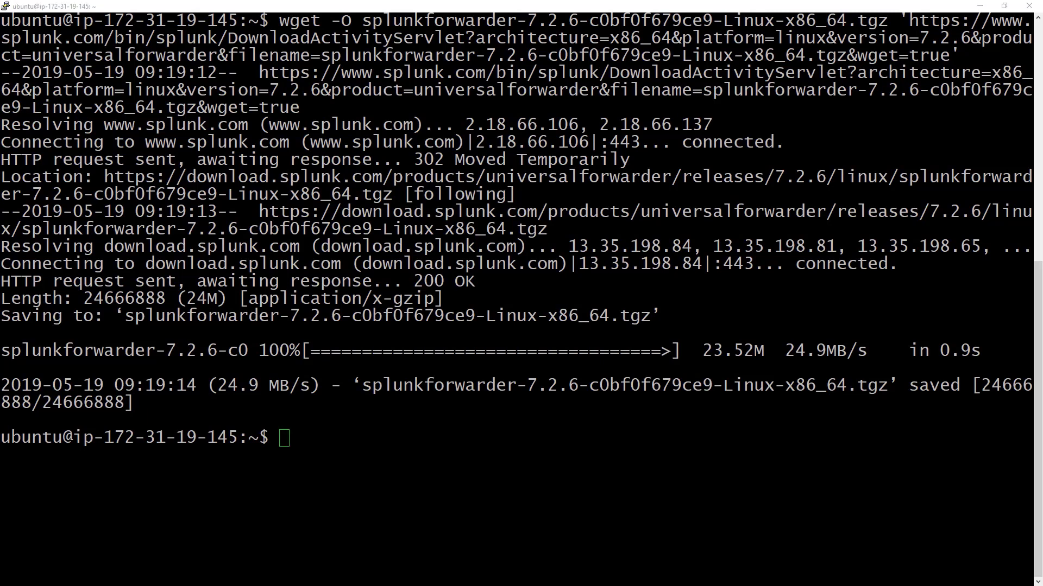
{"action": "type", "text": "sudo tar xvzf splunkforwarder-7.2.6-c0bf0f679ce9-Linux-x86_64.tgz -C /opt"}
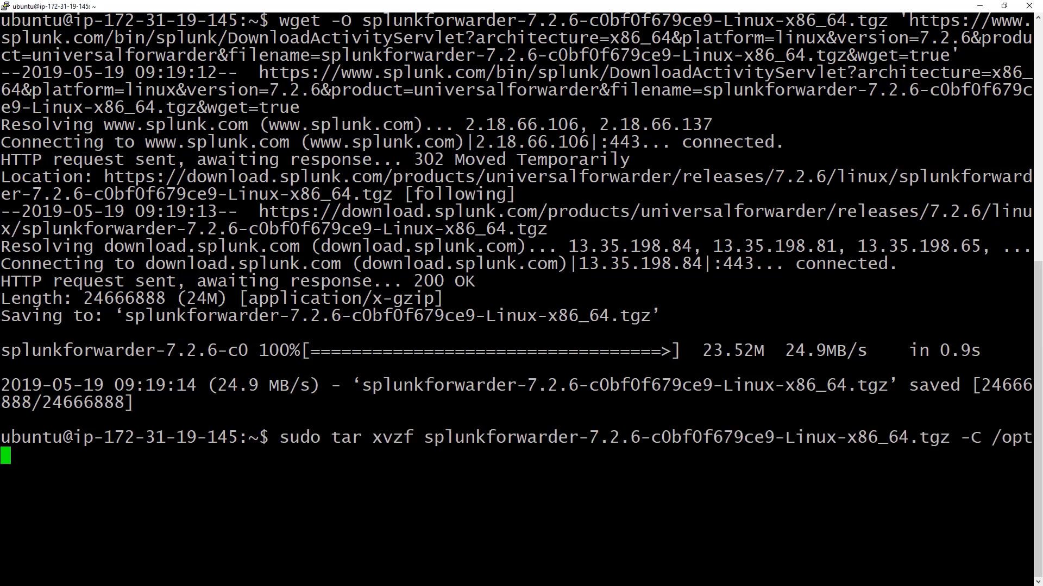
{"action": "key", "text": "Return"}
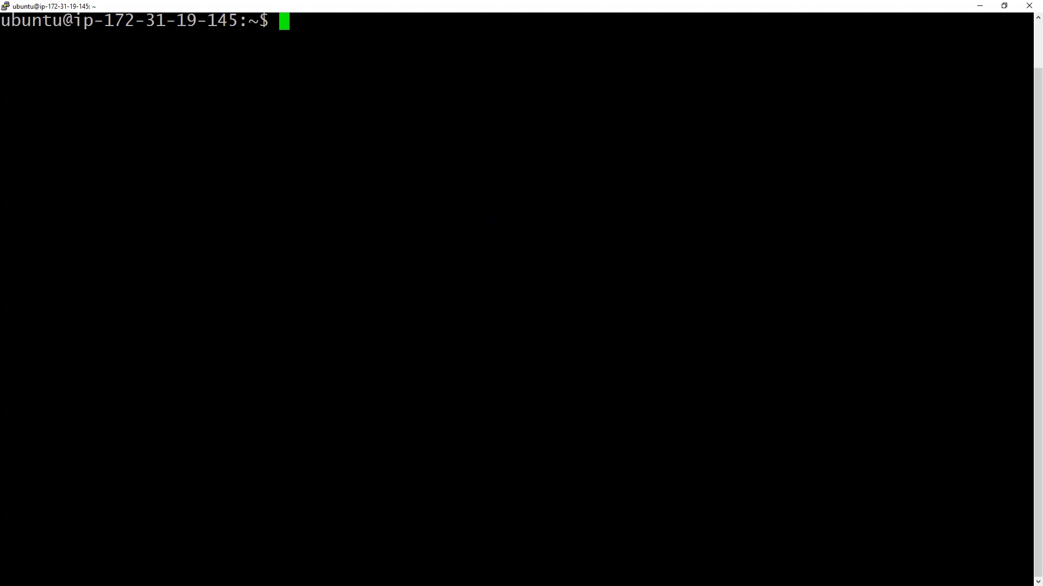
Step: Start the forwarder from /opt/splunkforwarder/bin with sudo ./splunk start --accept-license
{"action": "type", "text": "cd /opt/splunkforwarder/bin"}
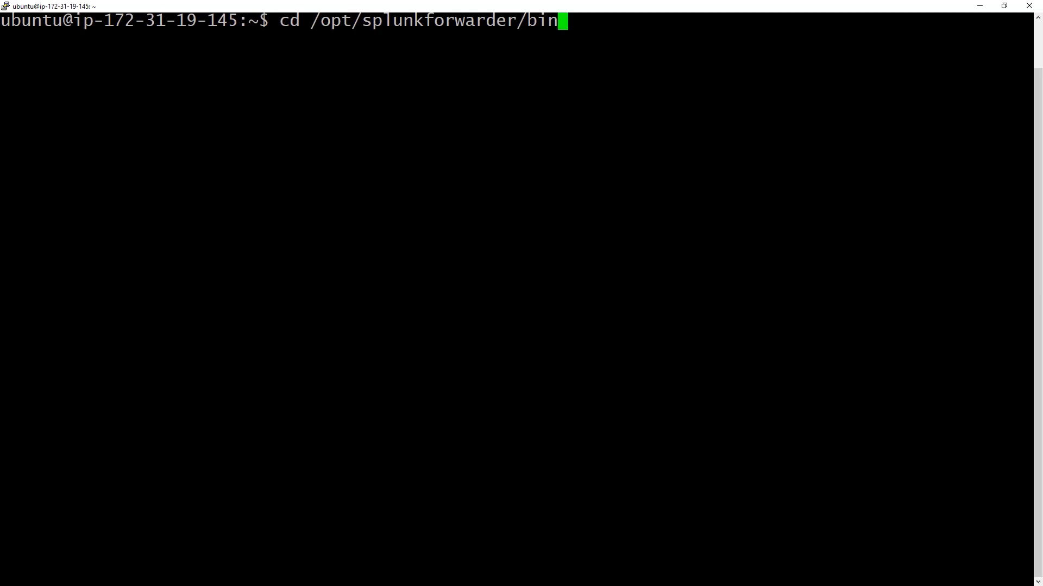
{"action": "key", "text": "Return"}
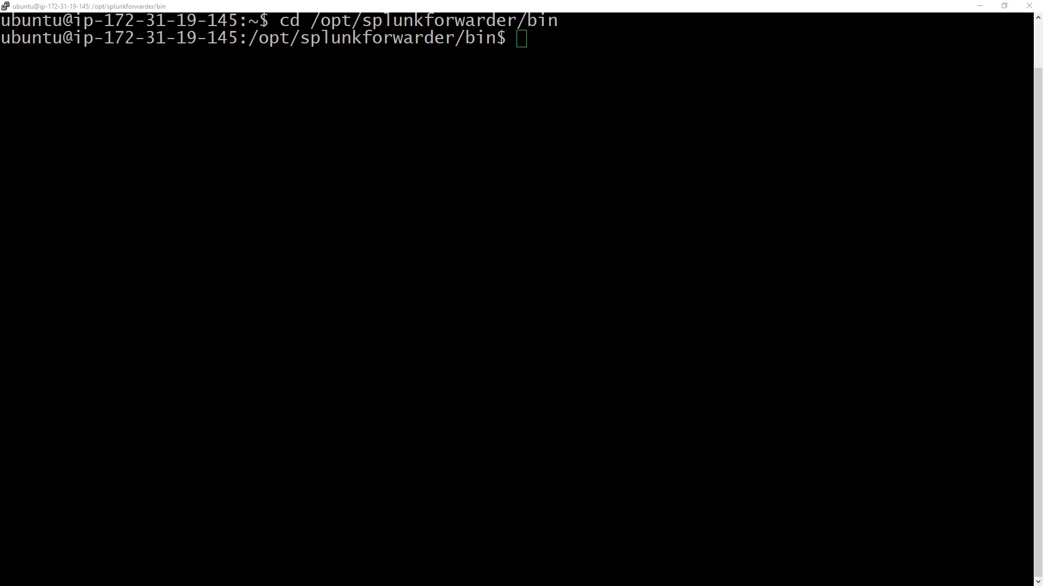
{"action": "type", "text": "sudo ./splunk start --accept-license"}
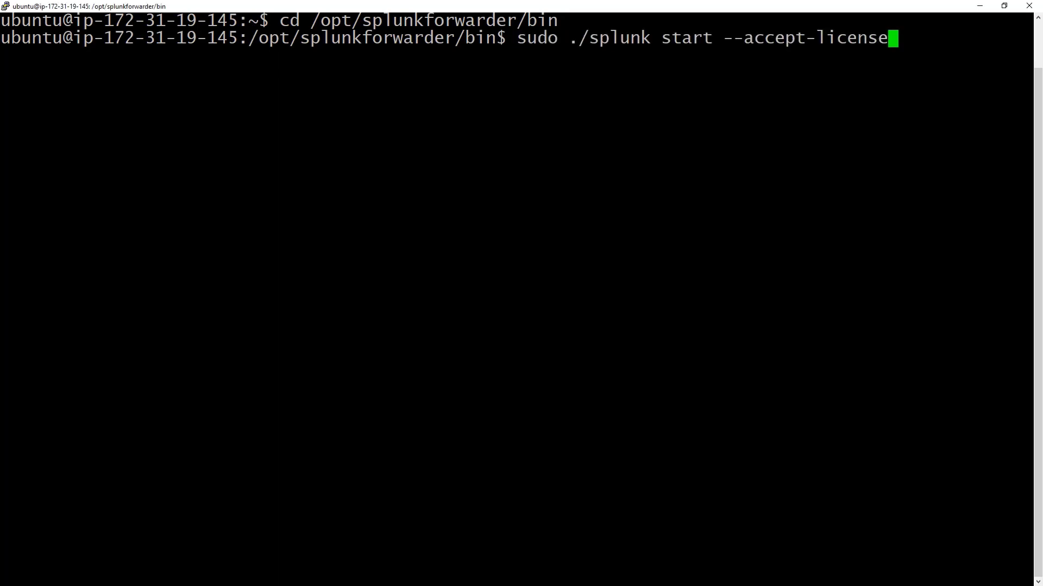
{"action": "key", "text": "Return"}
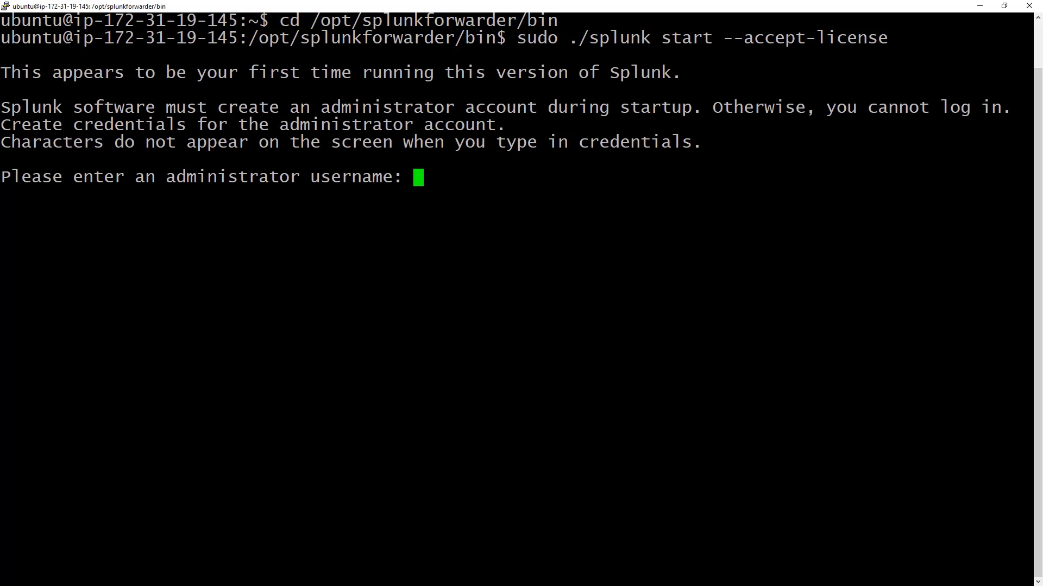
Step: Create the forwarder administrator account with username 'admin'
{"action": "type", "text": "admin"}
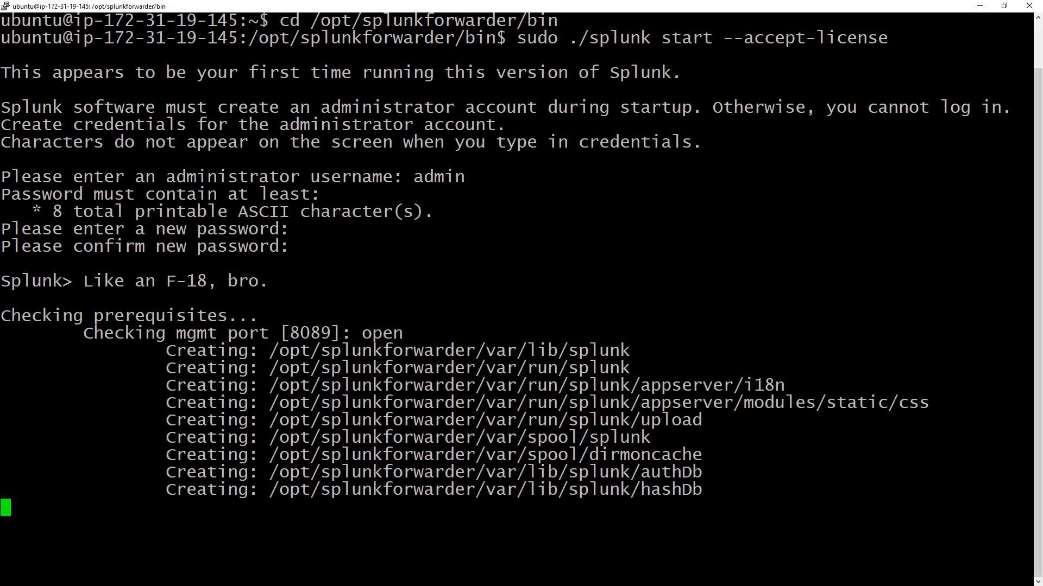
{"action": "scroll", "scroll_direction": "down", "scroll_amount": 3}
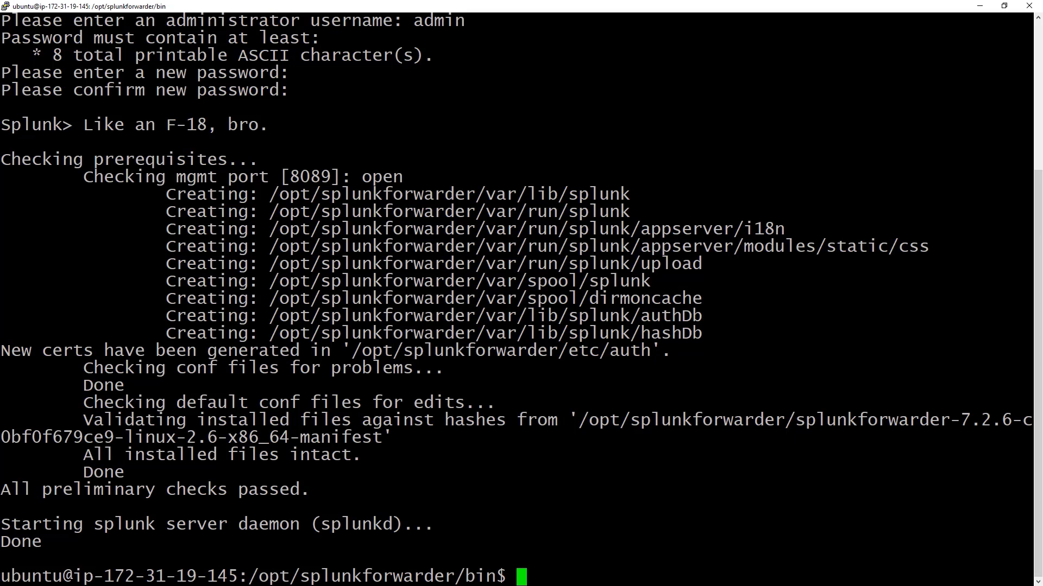
{"action": "type", "text": "sudo ./splunk add forward-server :11000"}
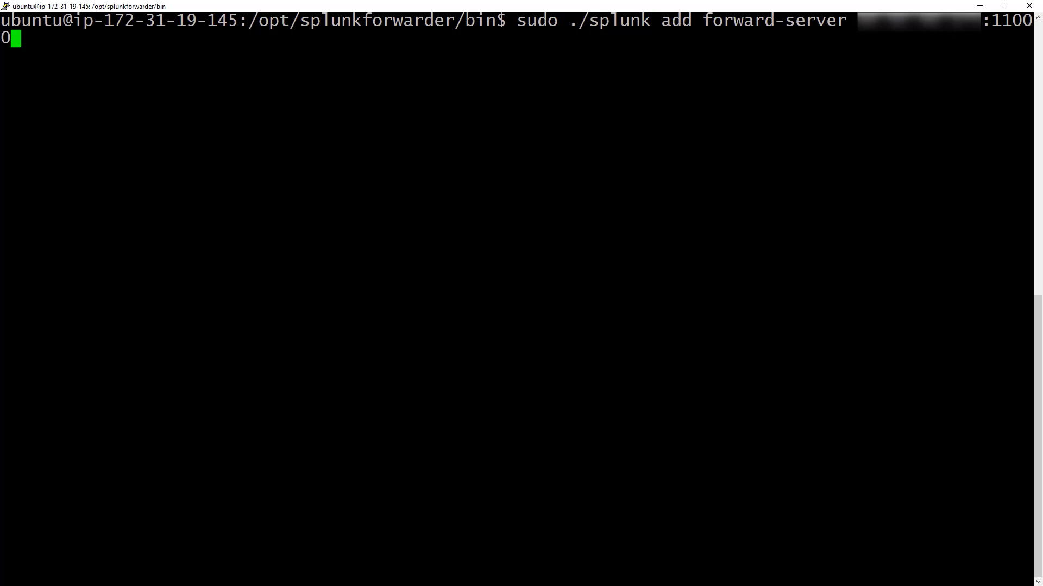
Step: Add the receiving server on port 11000 as forward-server, authenticating as admin
{"action": "key", "text": "Return"}
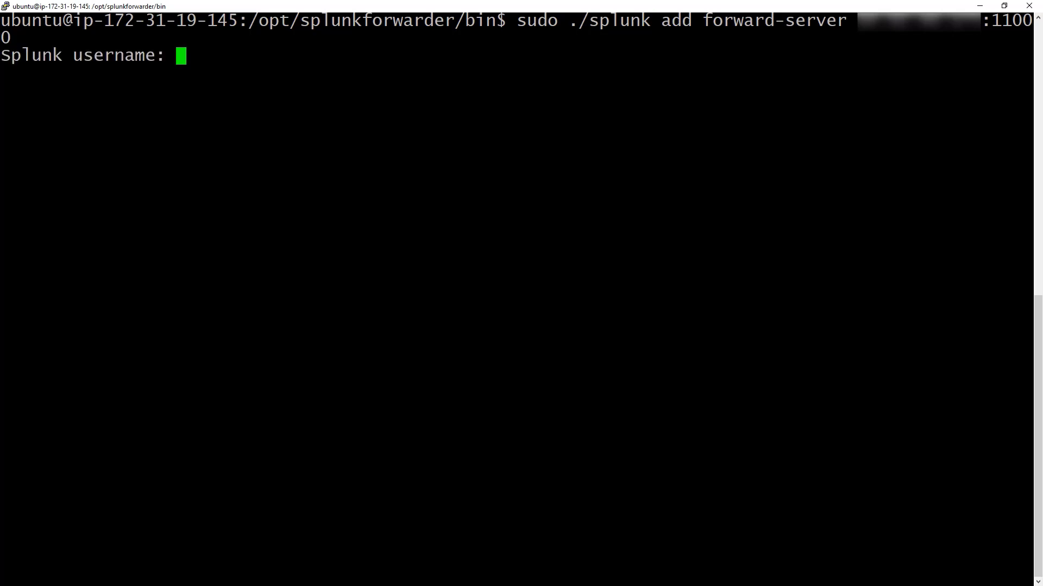
{"action": "type", "text": "admin"}
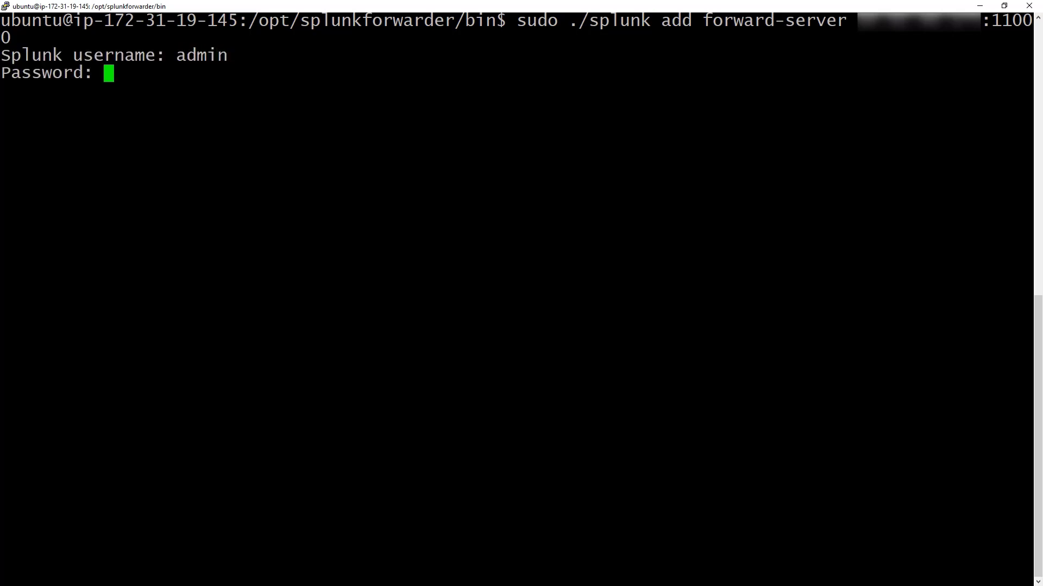
{"action": "key", "text": "Return"}
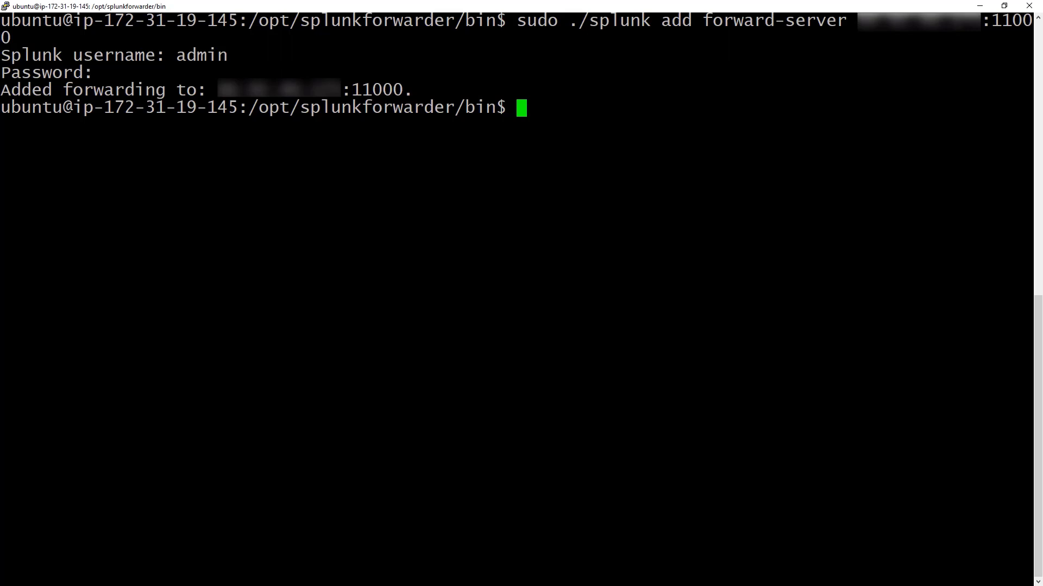
{"action": "type", "text": "ls /var/log/apache2"}
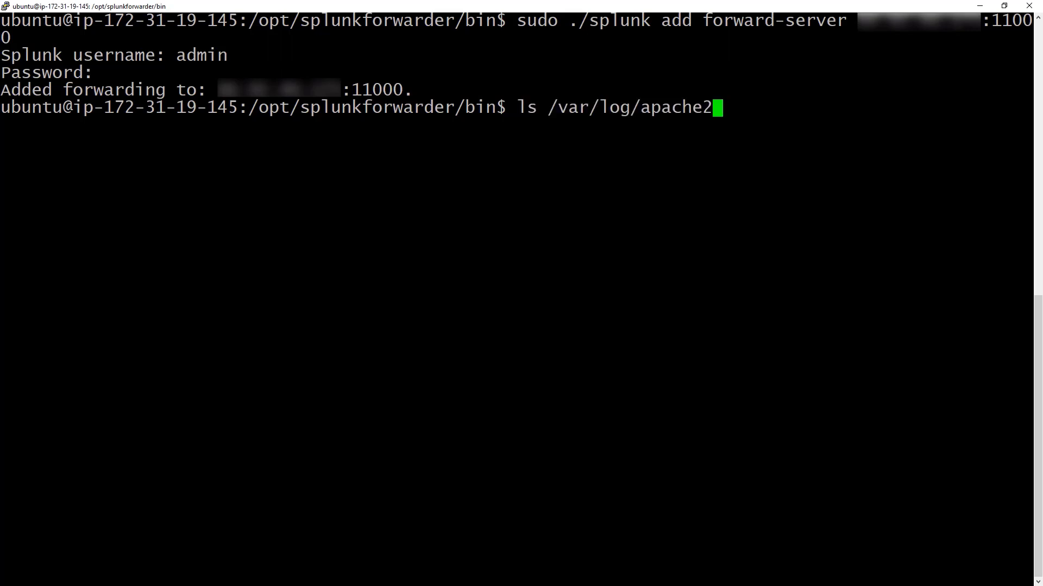
Step: List /var/log/apache2 and add it as a monitored folder with sudo ./splunk add monitor
{"action": "key", "text": "Return"}
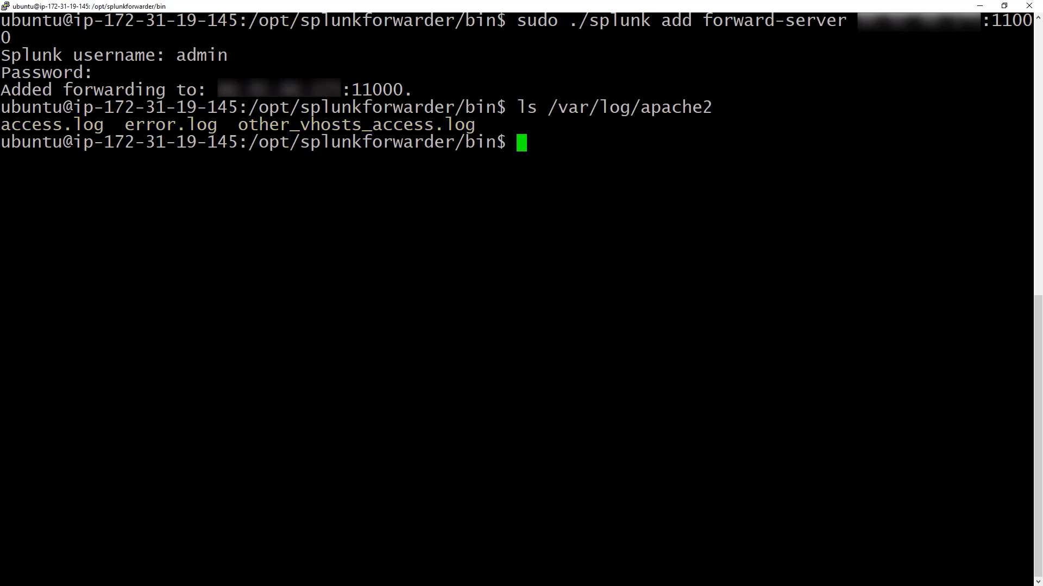
{"action": "type", "text": "sudo ./splunk add monitor /var/log/apache2"}
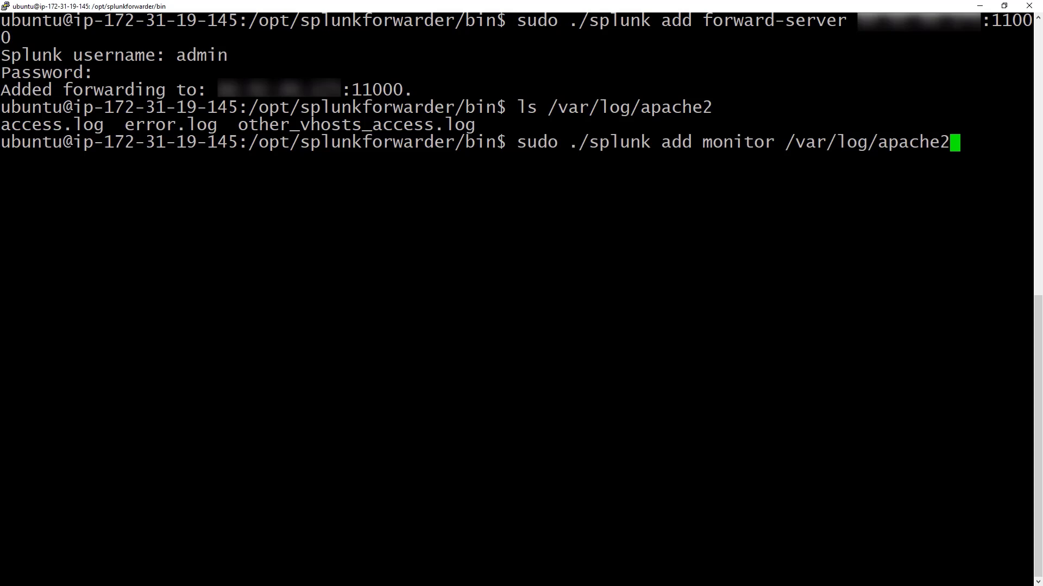
{"action": "key", "text": "Return"}
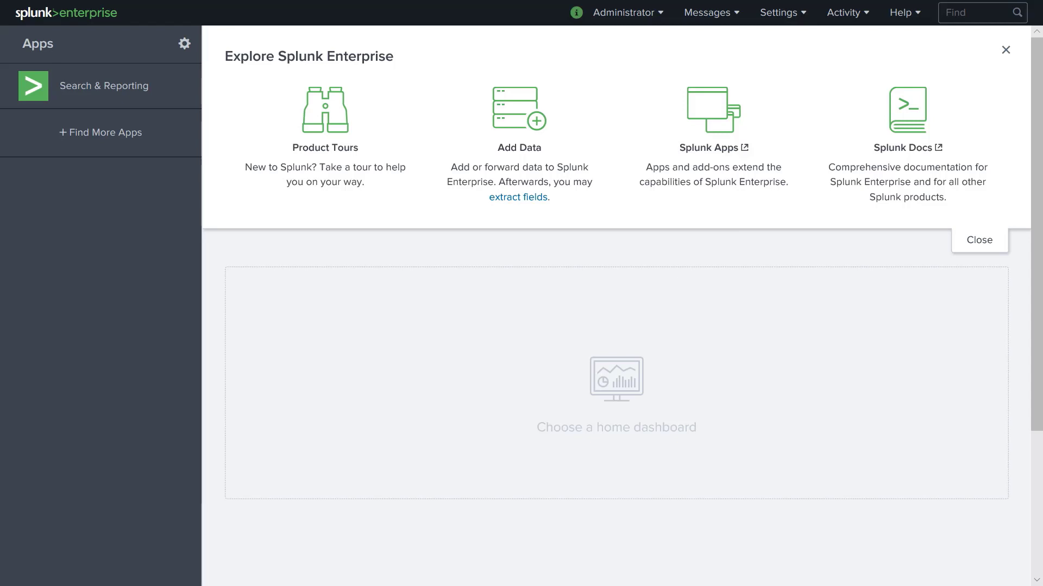
Step: Add and save receiving port 9997 under Settings > Forwarding and receiving
{"action": "left_click", "coordinate": [779, 12]}
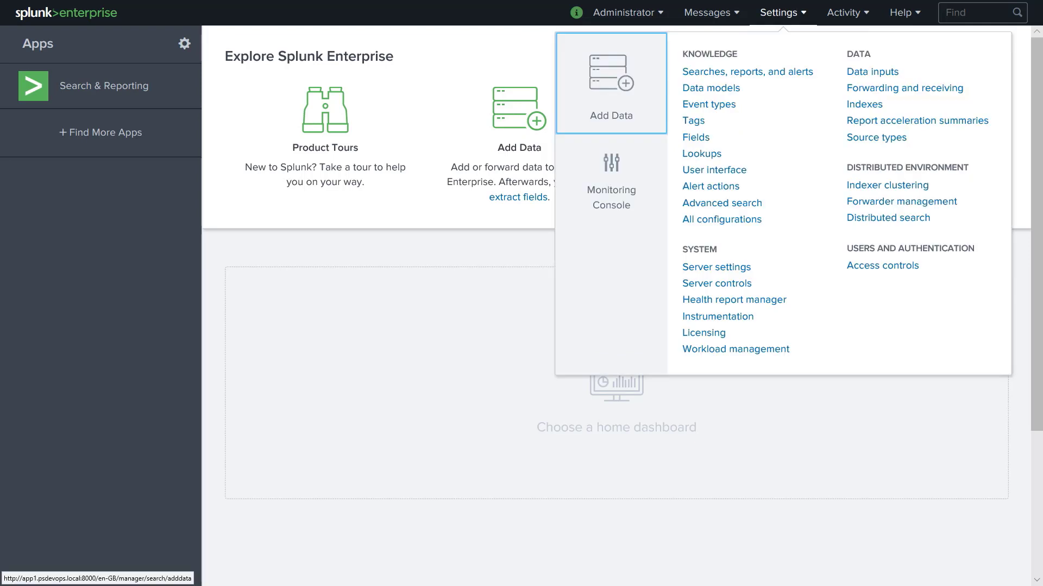
{"action": "mouse_move", "coordinate": [903, 88]}
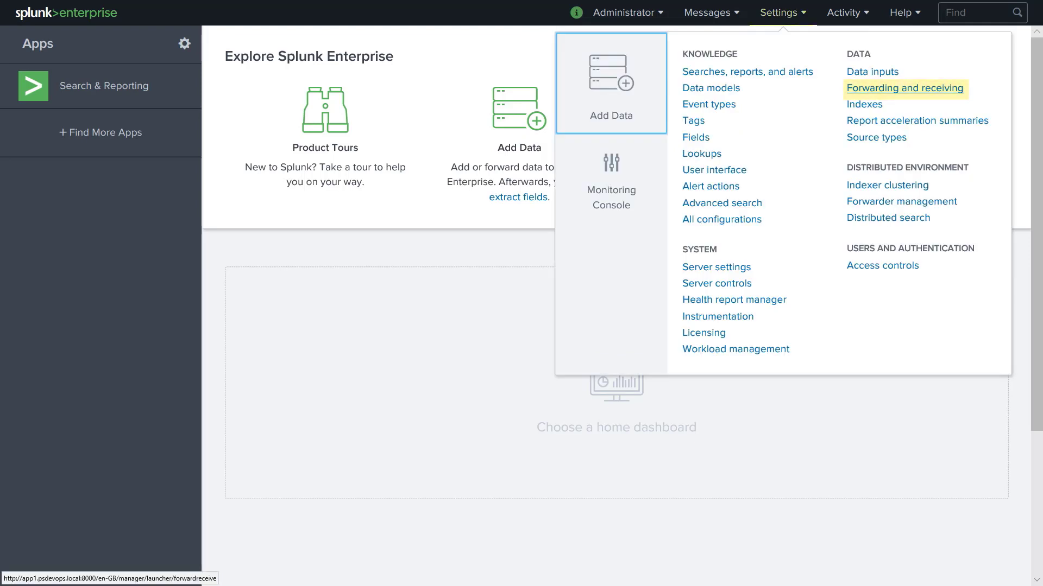
{"action": "left_click", "coordinate": [903, 87]}
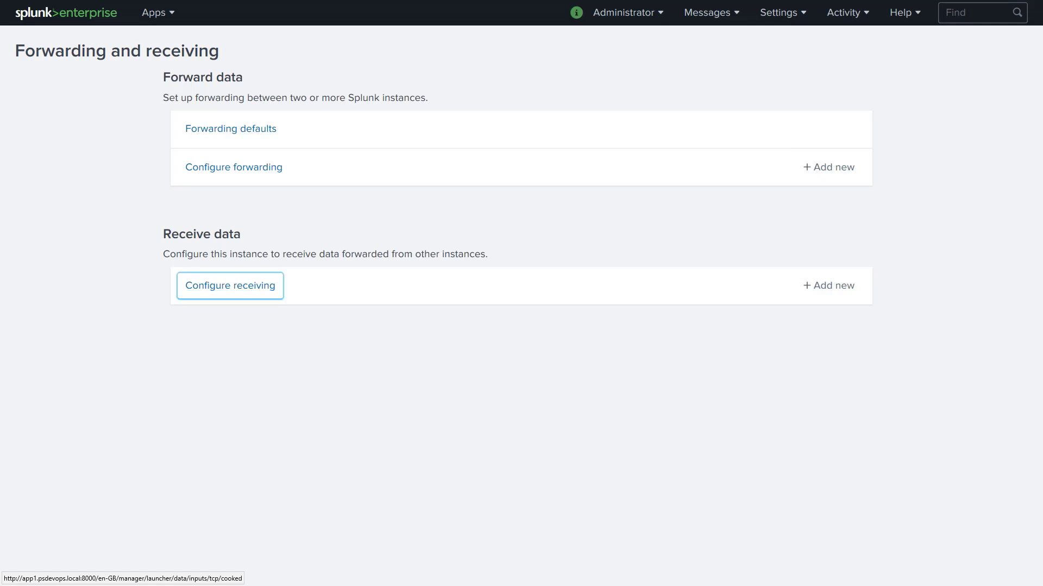
{"action": "left_click", "coordinate": [229, 285]}
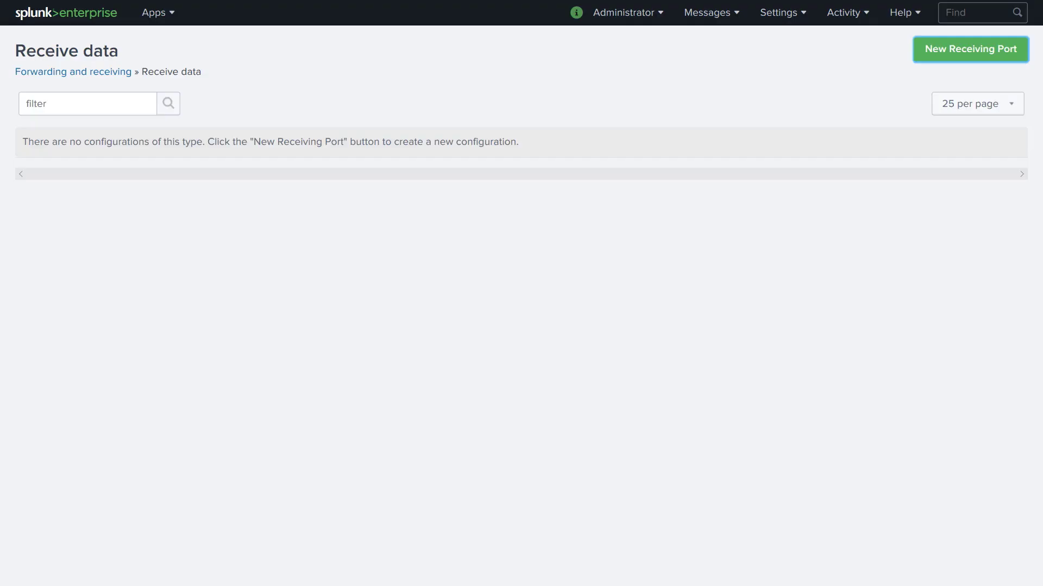
{"action": "left_click", "coordinate": [969, 48]}
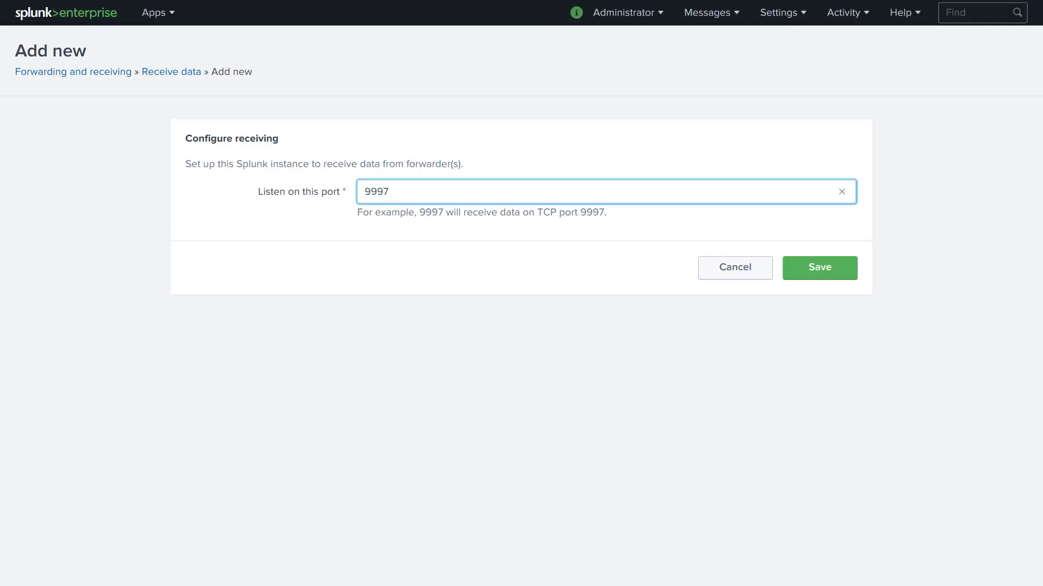
{"action": "left_click", "coordinate": [819, 268]}
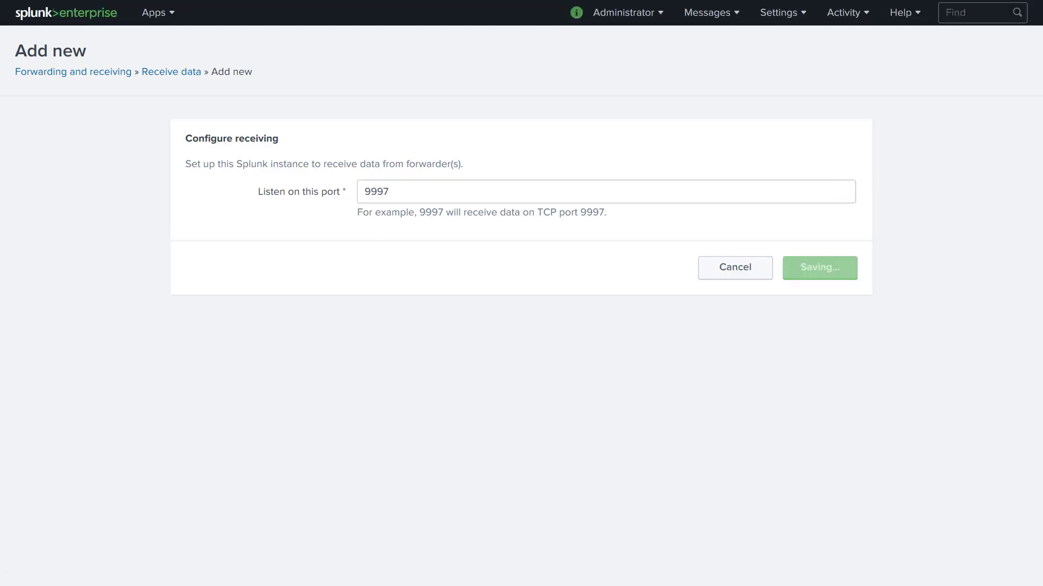
{"action": "left_click", "coordinate": [819, 268]}
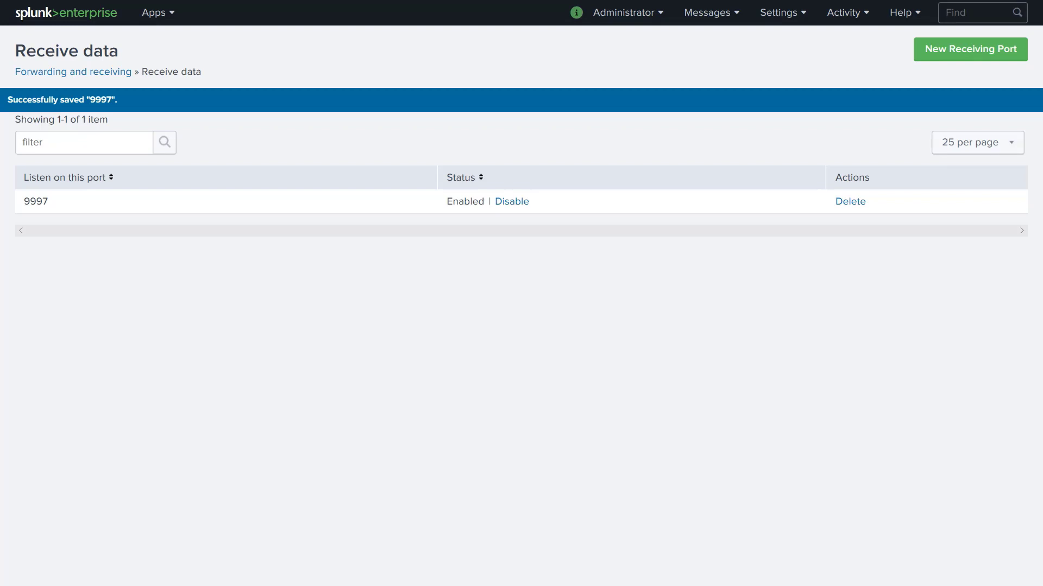
{"action": "double_click", "coordinate": [35, 202]}
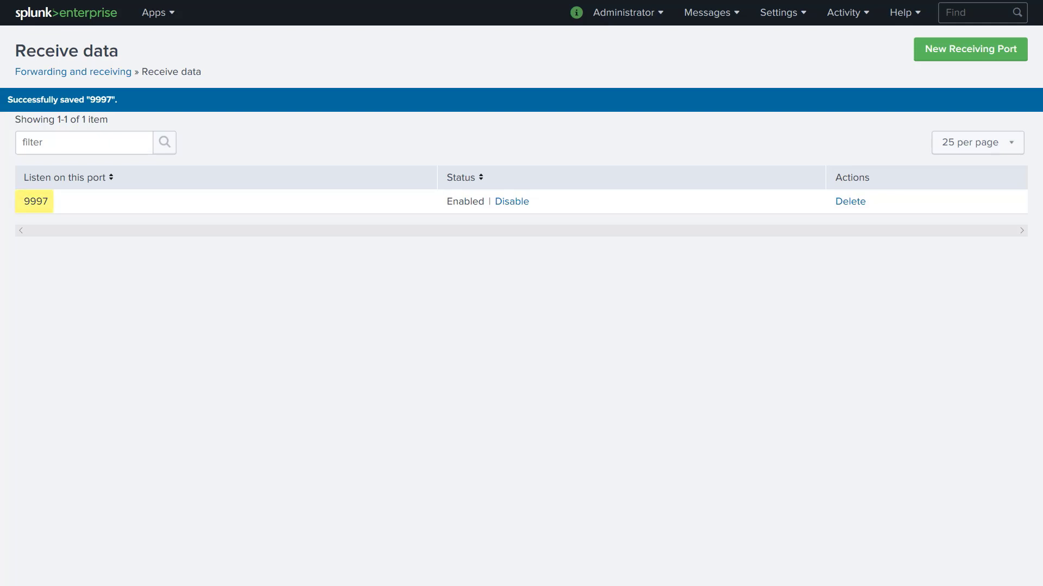
{"action": "left_click", "coordinate": [155, 12]}
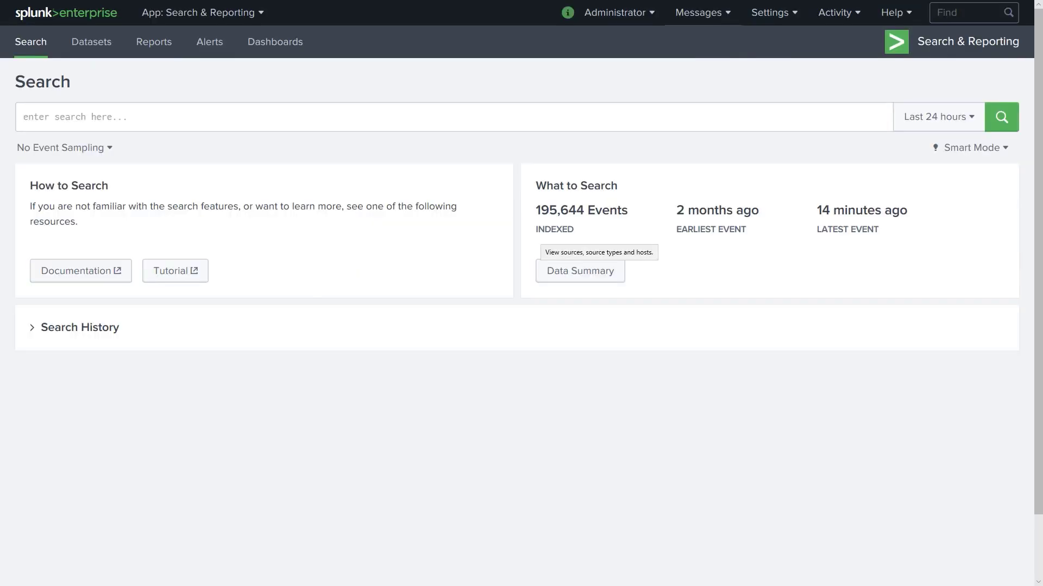
{"action": "left_click", "coordinate": [579, 271]}
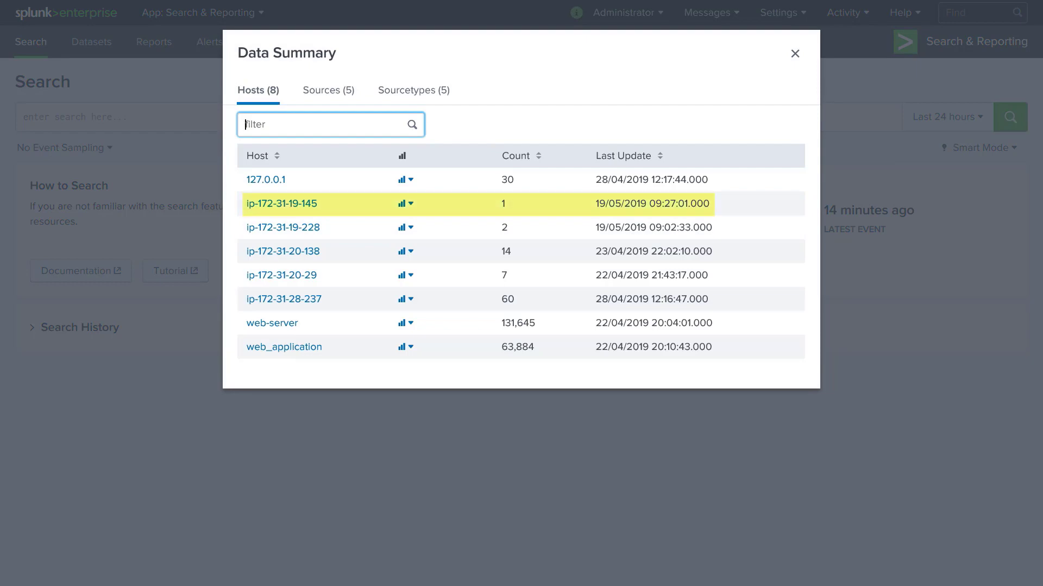
{"action": "left_click", "coordinate": [282, 204]}
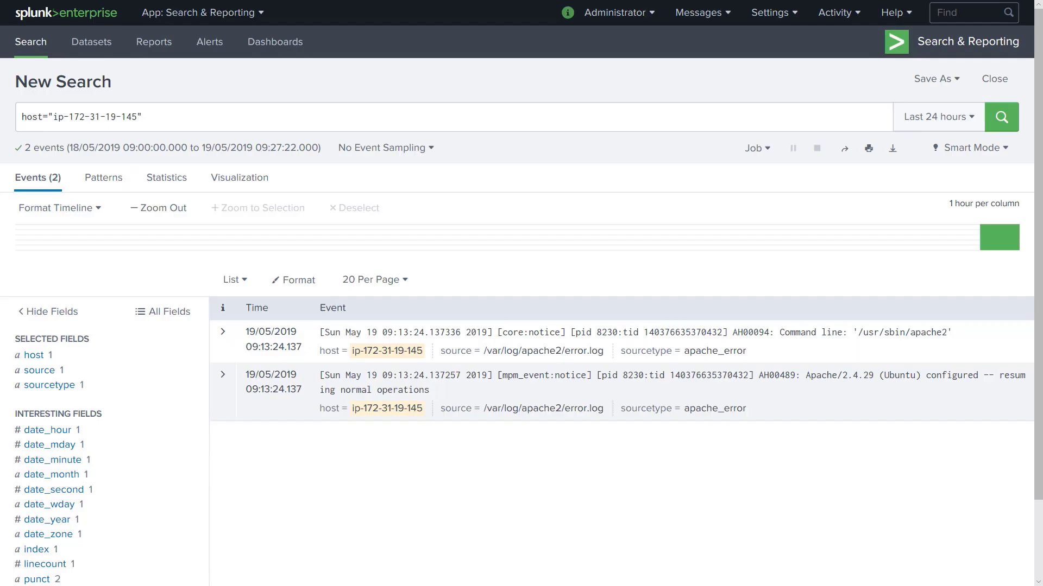